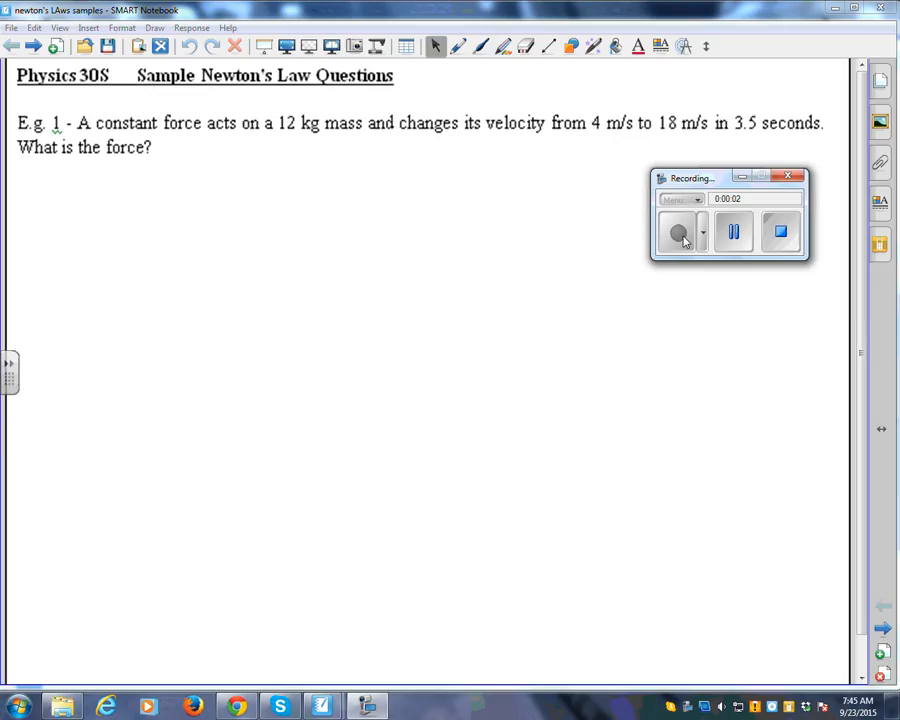
- Bring up the Windows Start menu over the recorded Newton's Law Notebook page
click(676, 232)
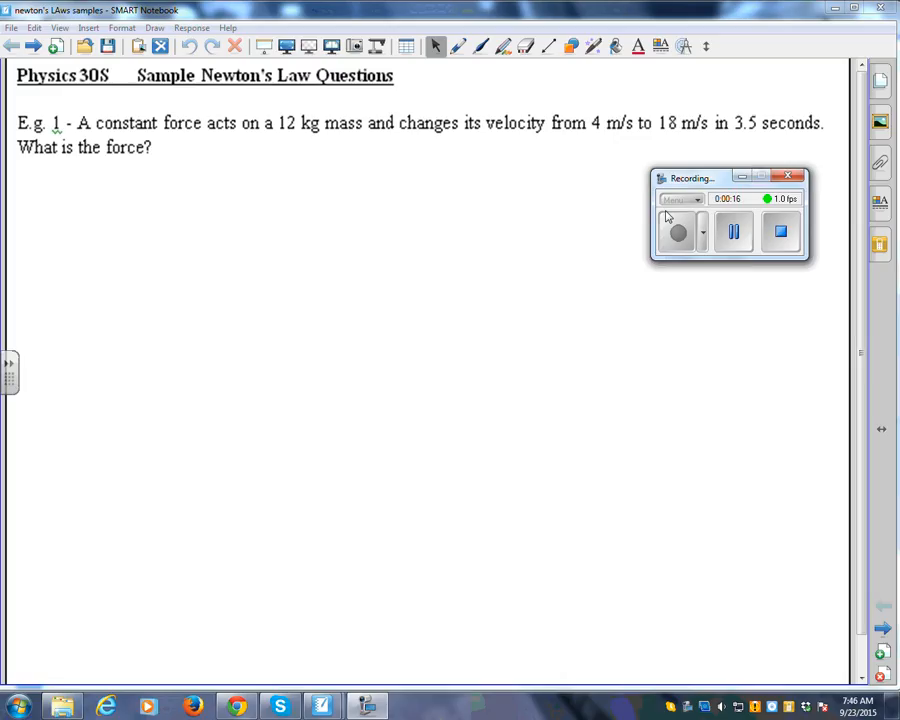
mouse_move(110, 420)
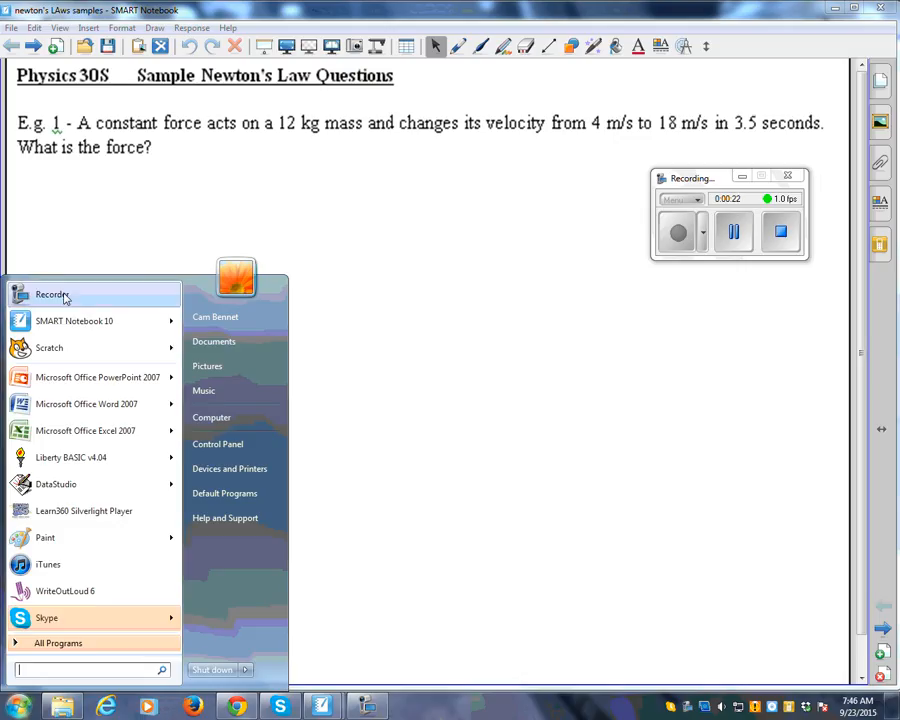
- Expand All Programs > SMART Technologies > SMART Tools to reveal Recorder, then dismiss the menu
click(58, 642)
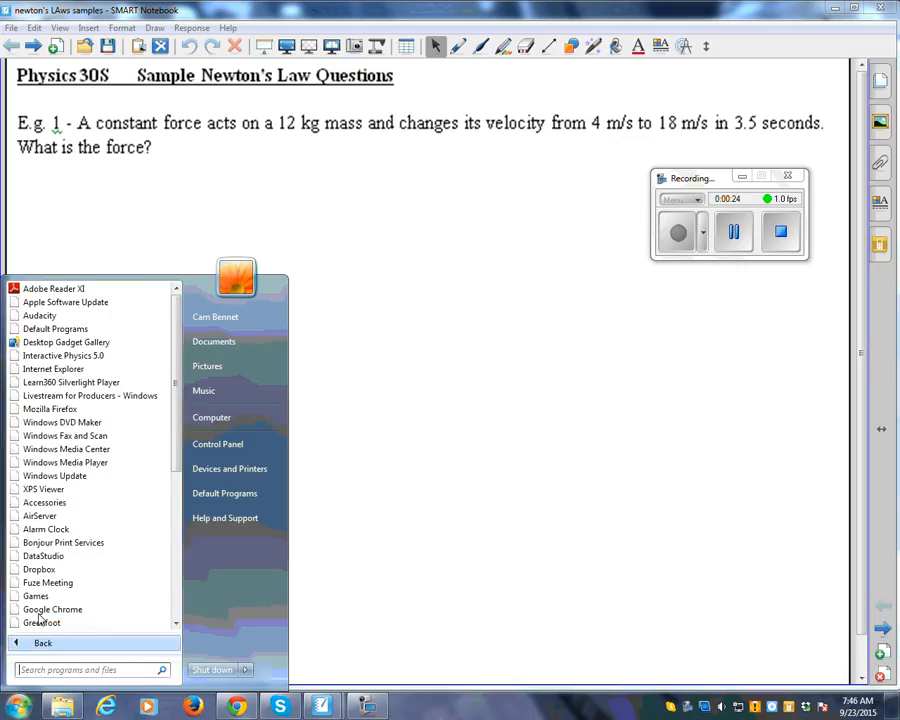
scroll(down, 3)
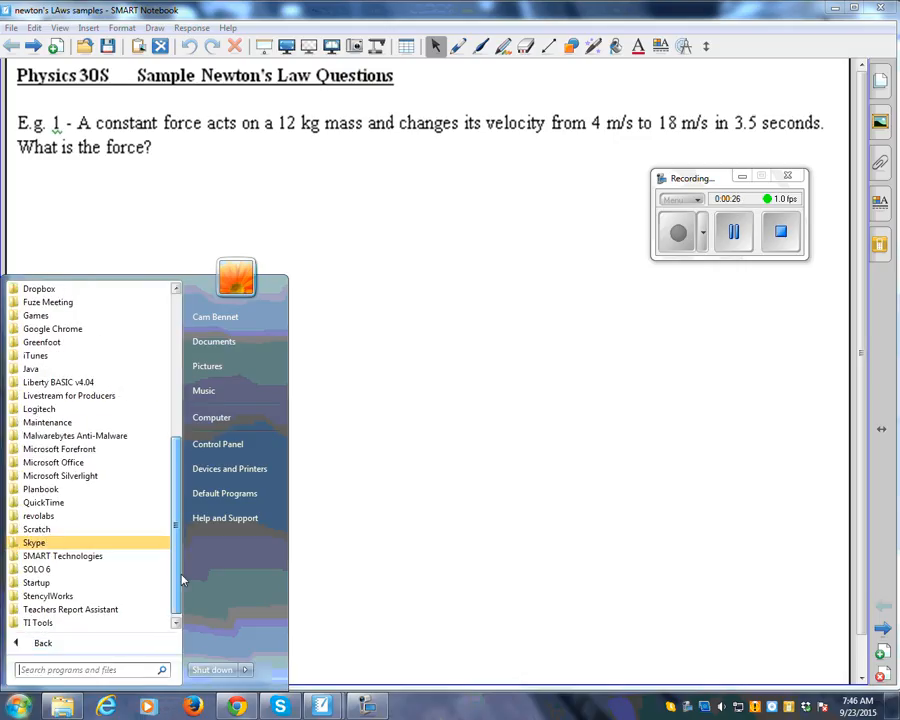
click(62, 556)
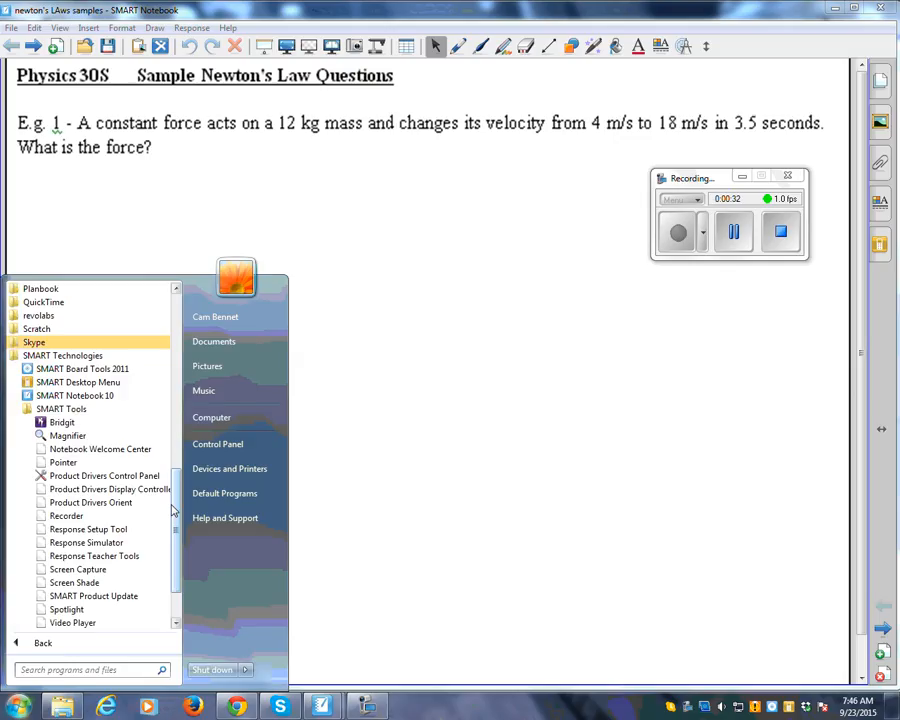
scroll(down, 3)
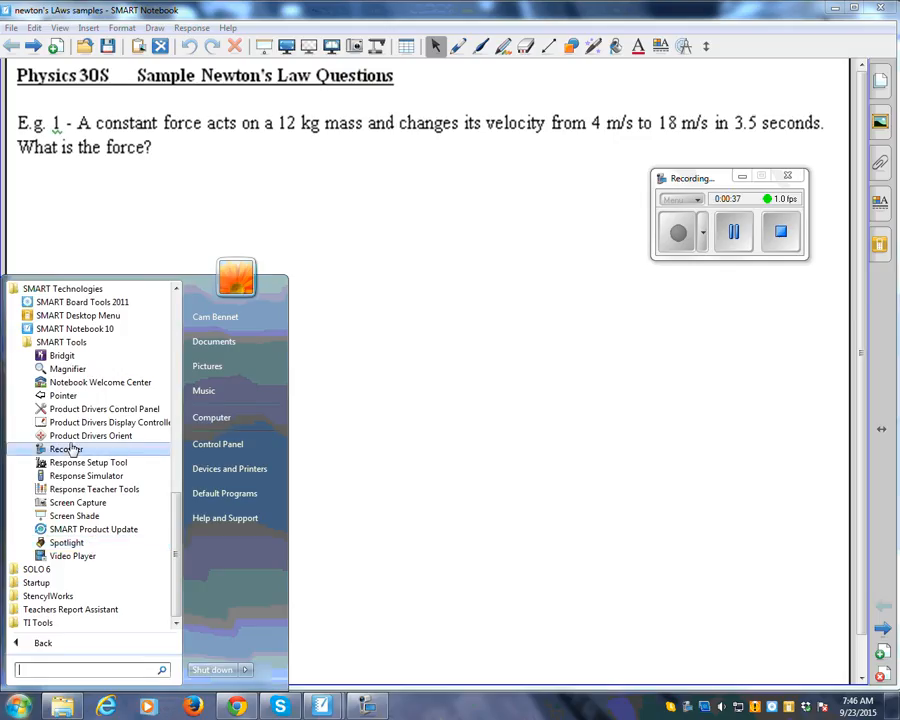
mouse_move(104, 408)
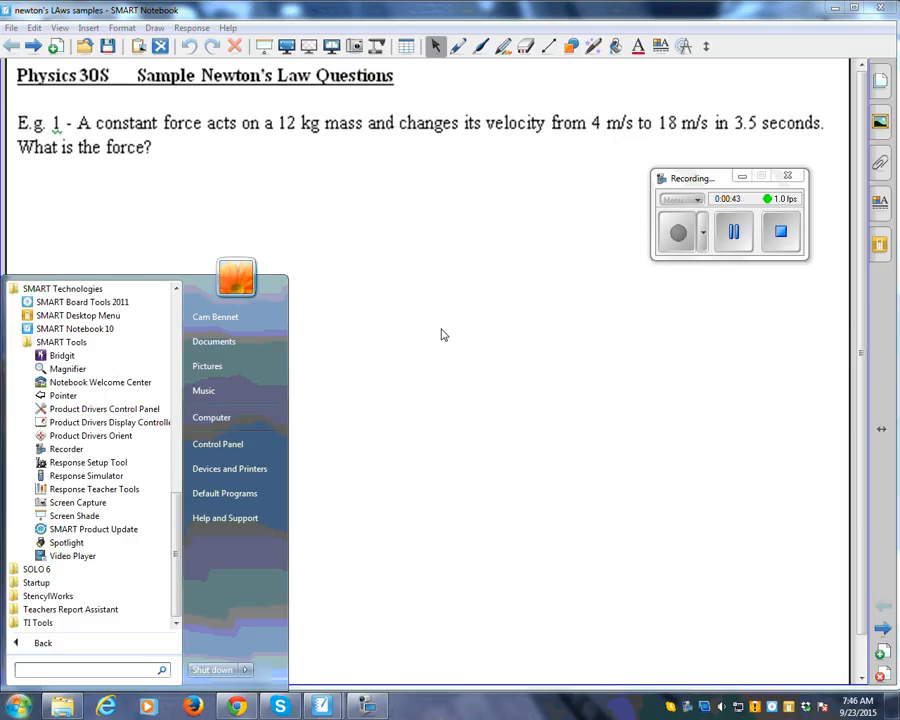
click(444, 334)
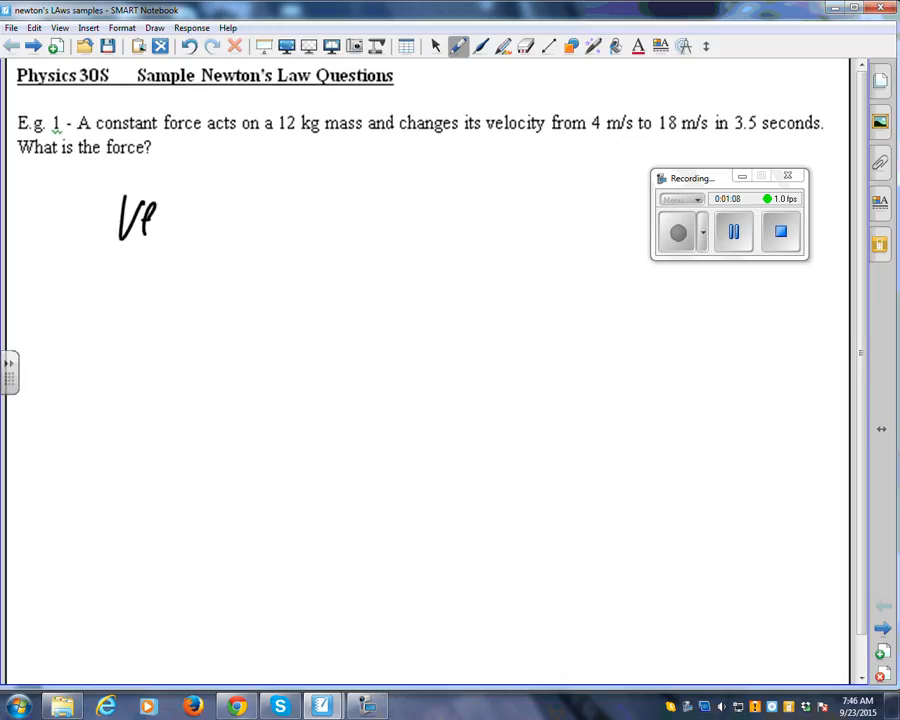
- Pen-write vf = vi + at with two squiggle marks beneath the 12 kg force question
drag(176, 216, 290, 216)
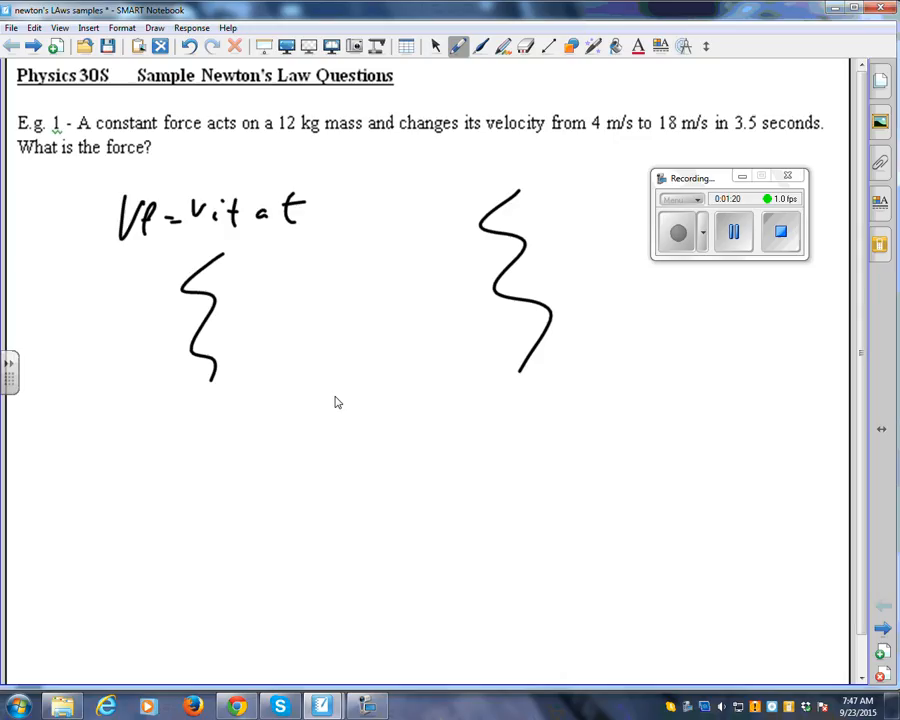
mouse_move(312, 374)
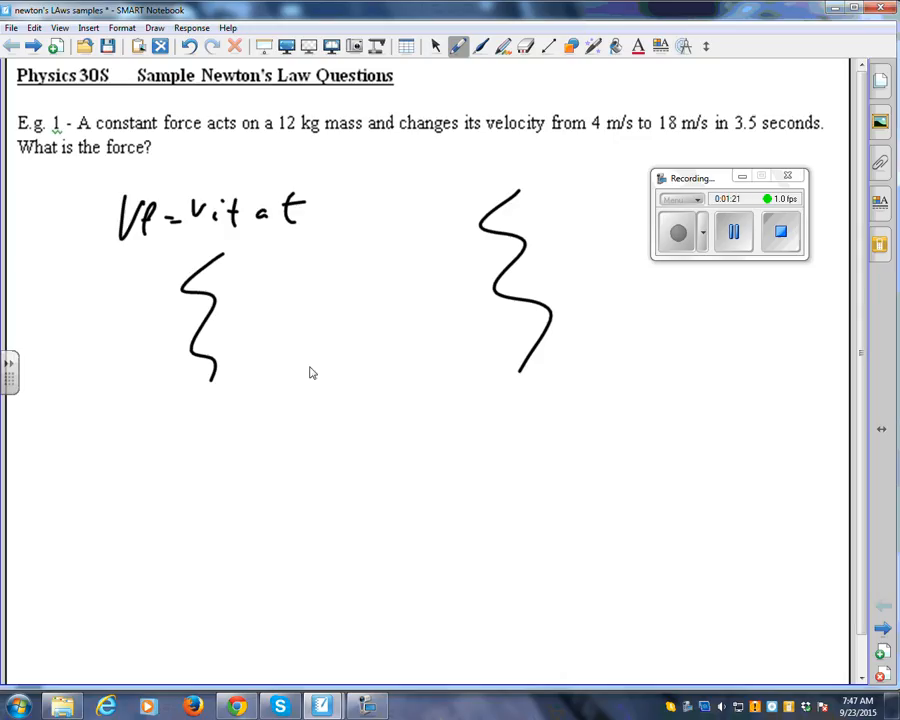
mouse_move(576, 238)
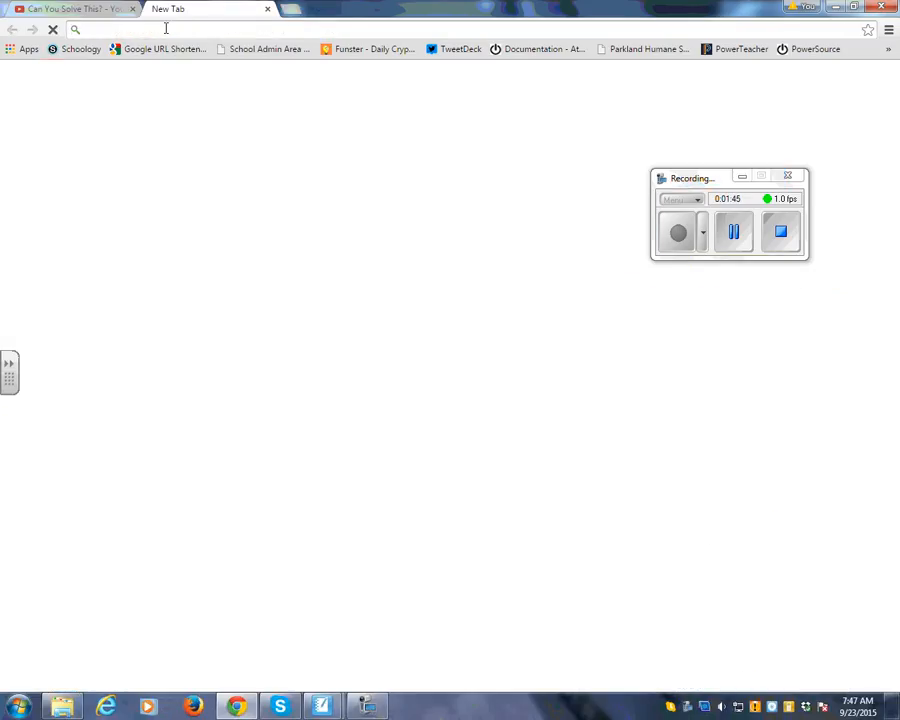
- Go to schoology.com in a new tab and log in with email and password
text(about:blank)
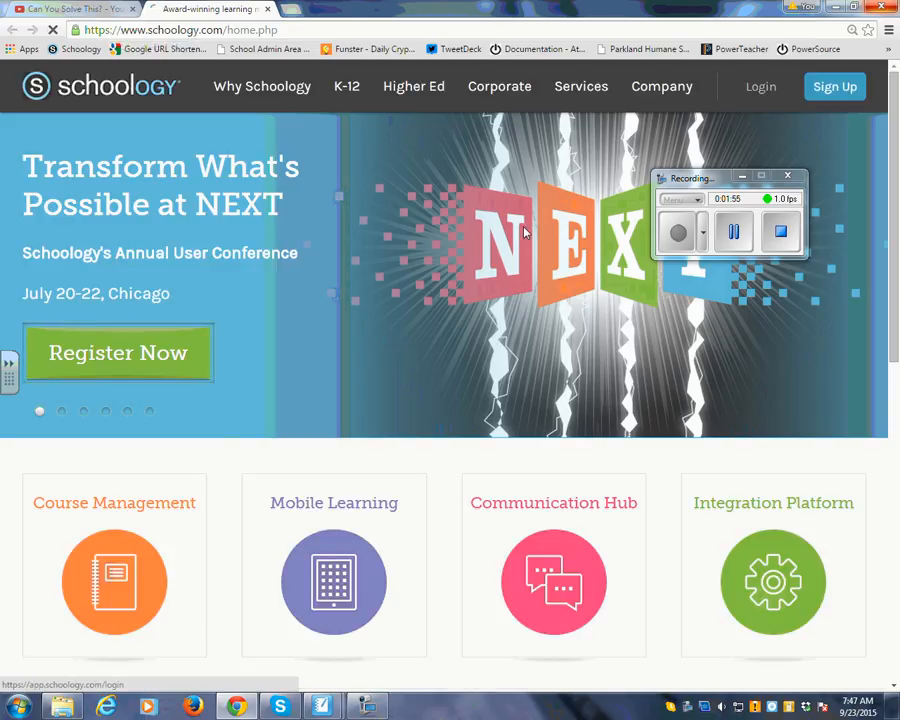
click(760, 86)
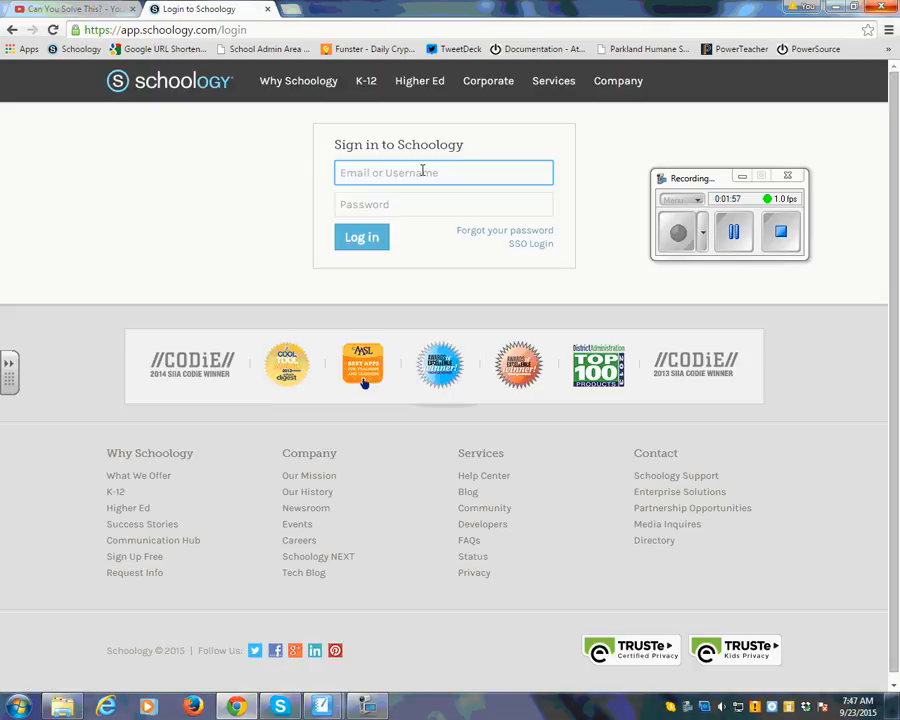
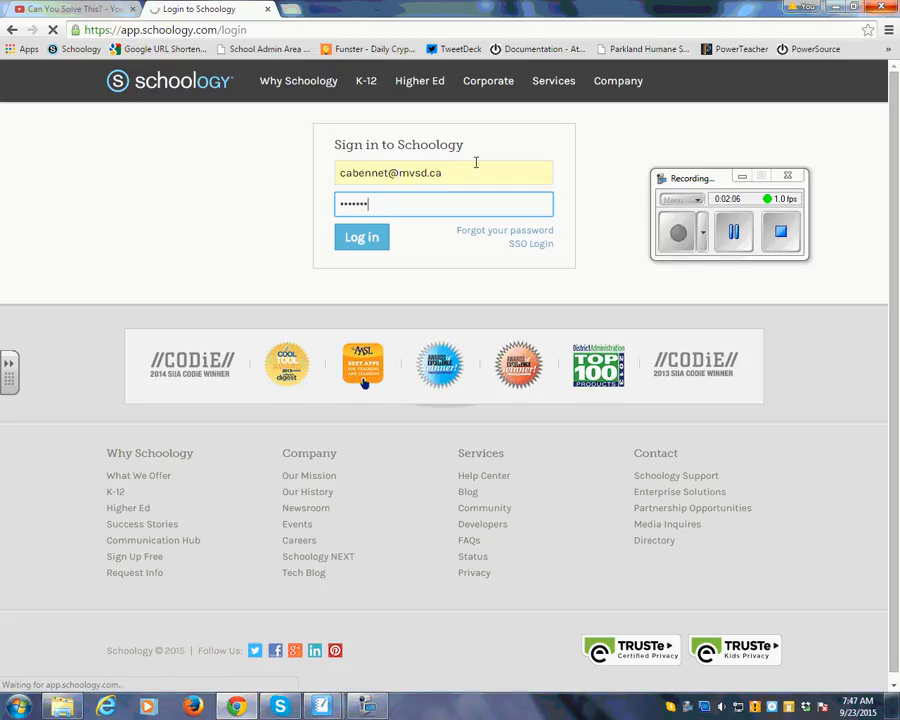
click(360, 236)
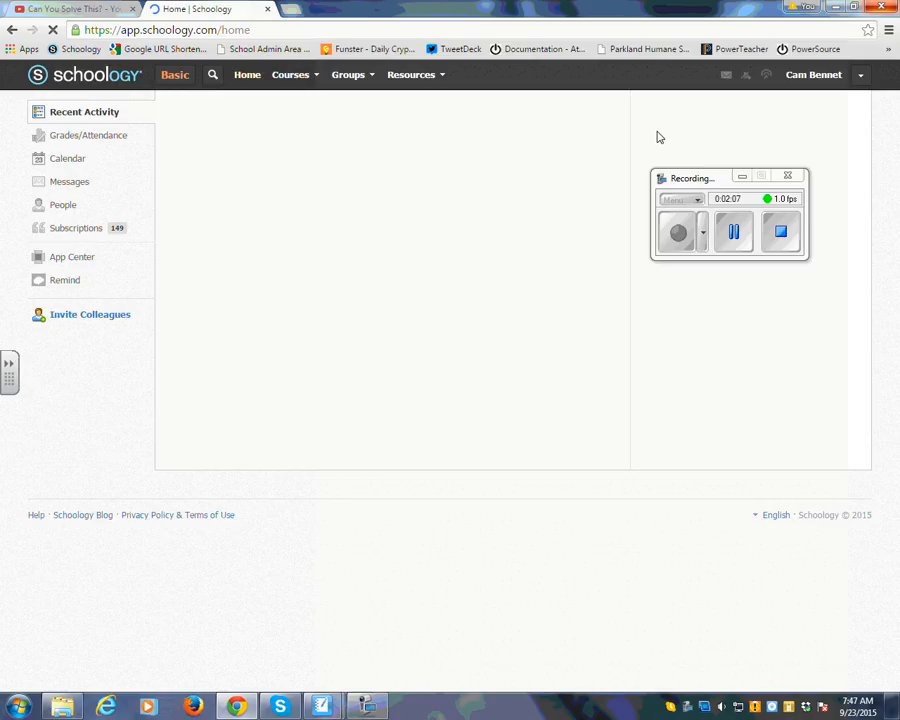
- From Courses, enter the Physics 30S: Semester 1 Fall 2015 course updates
click(290, 74)
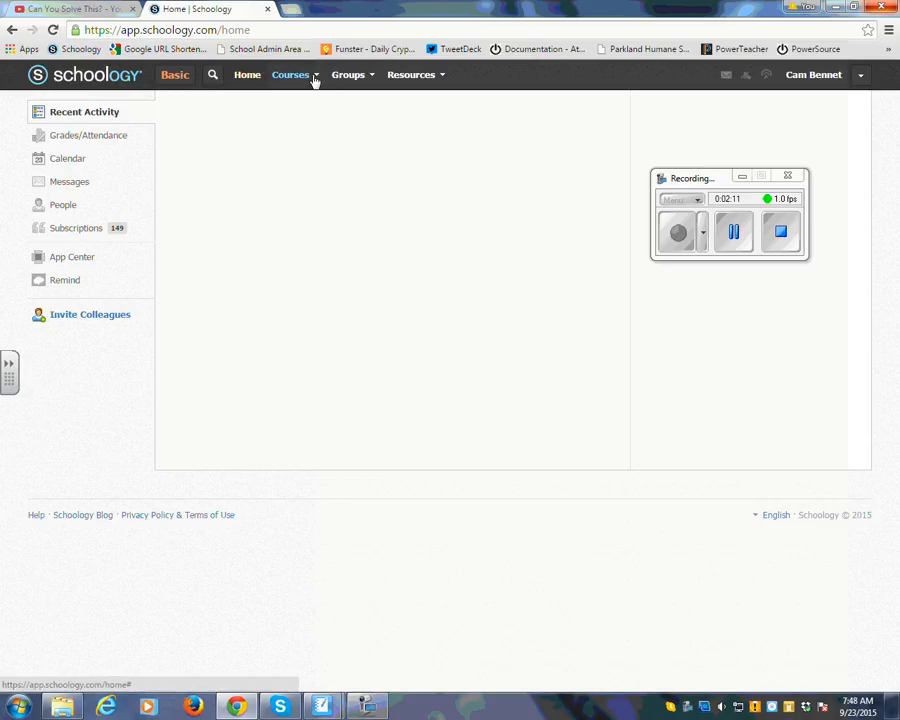
click(290, 74)
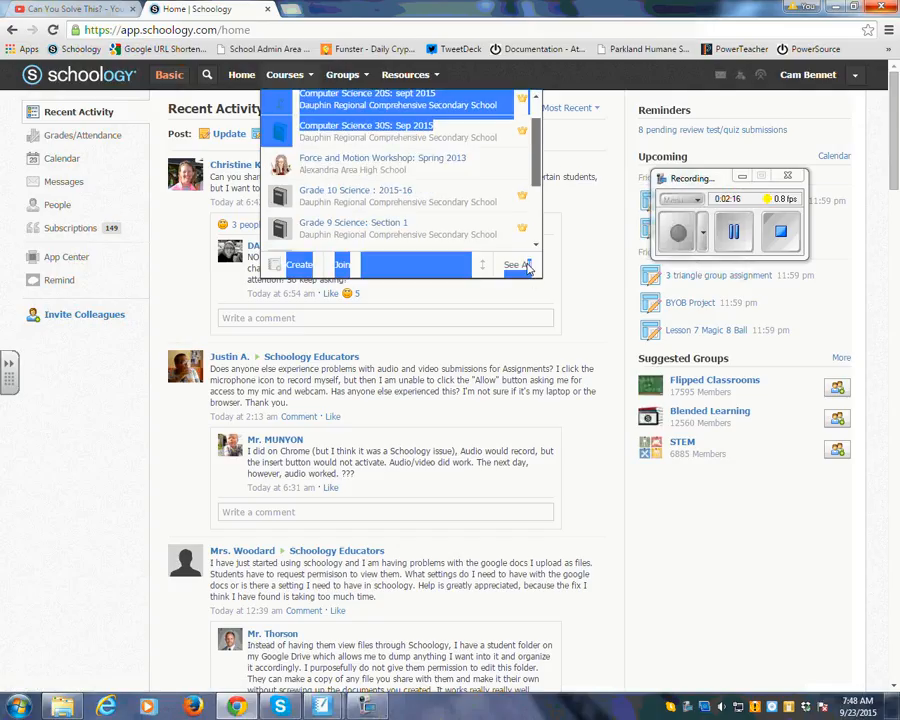
scroll(down, 3)
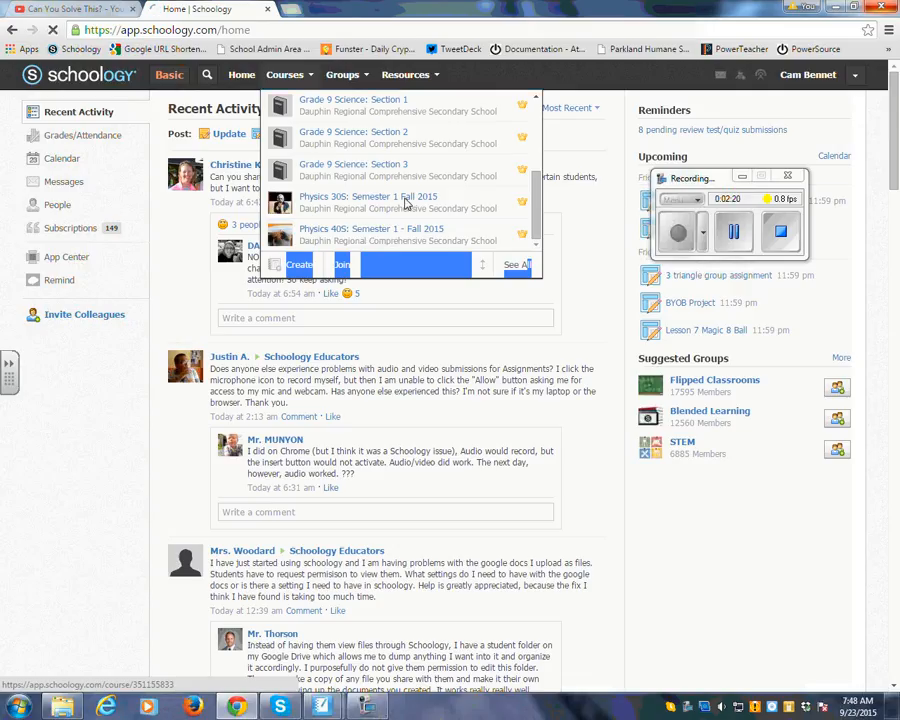
click(368, 196)
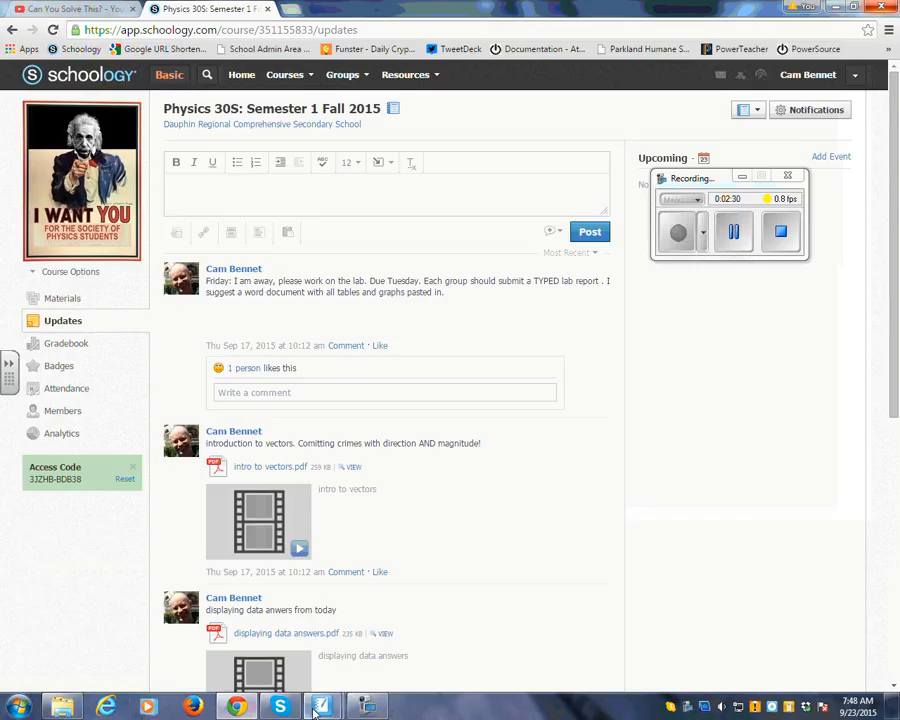
- Return to the Notebook lesson and show its File > Export > PDF option
click(322, 708)
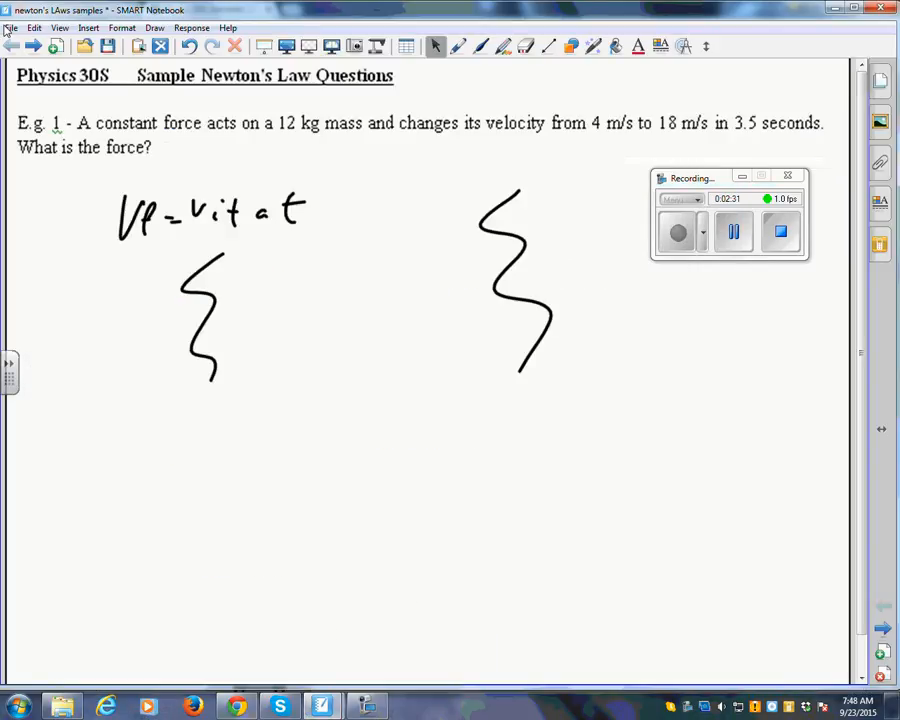
click(12, 28)
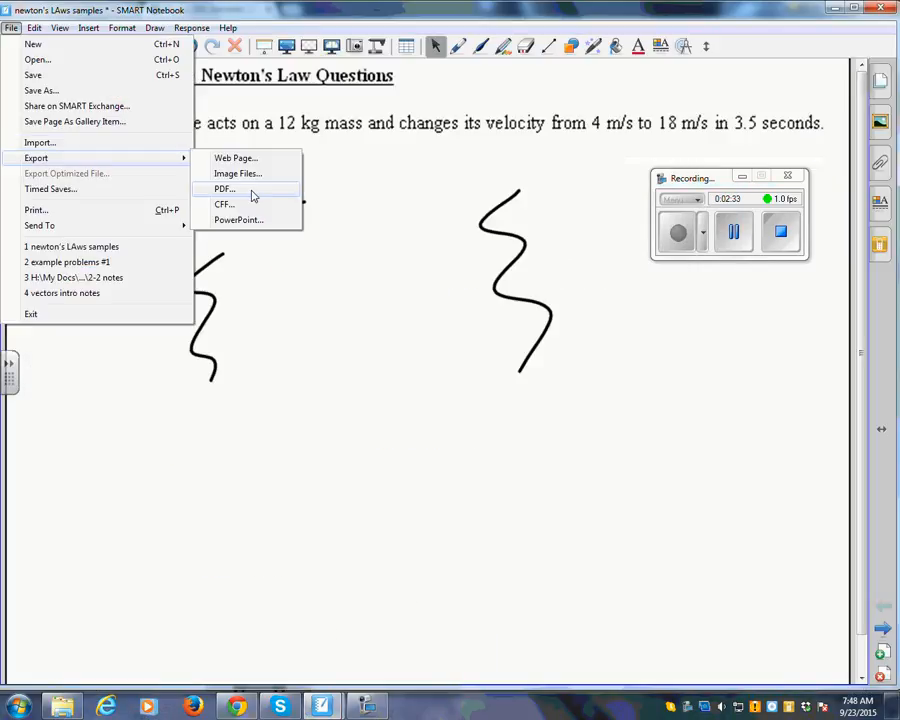
mouse_move(340, 516)
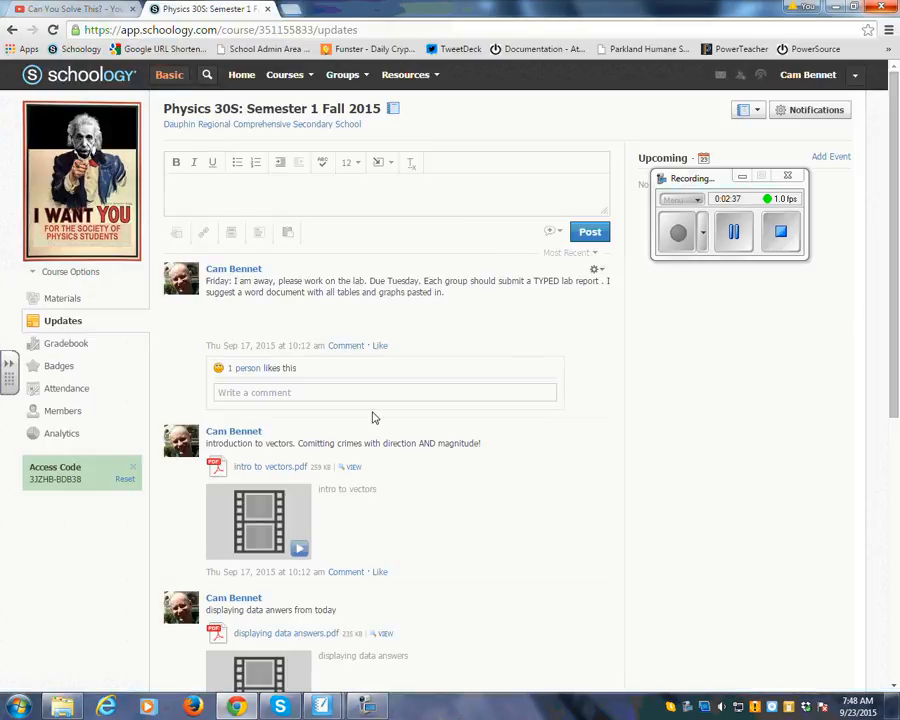
- Scroll the course feed toward the intro to vectors.pdf notes and lesson video
scroll(down, 3)
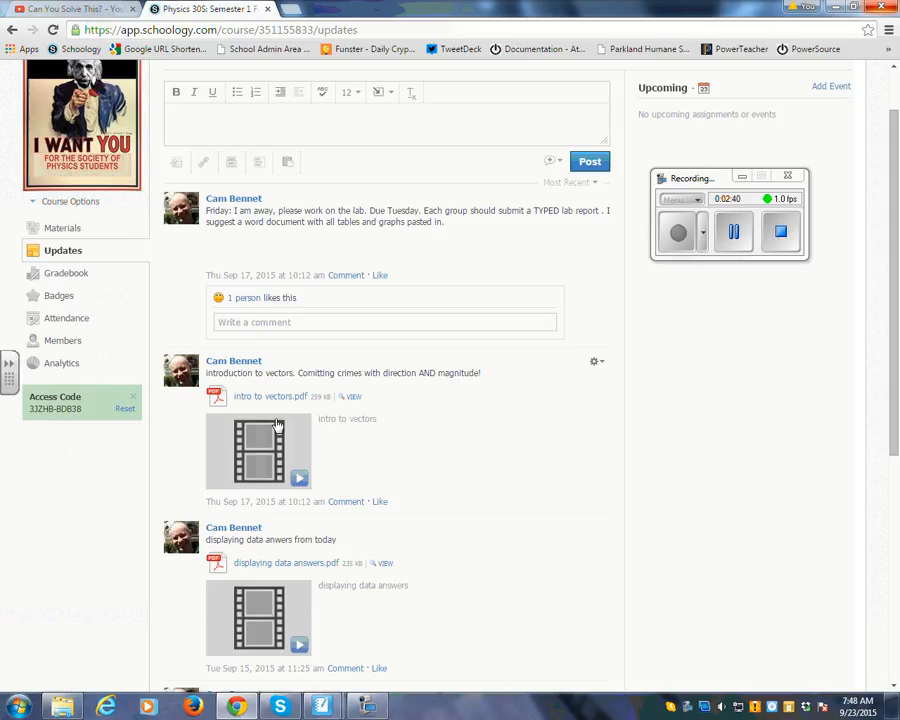
mouse_move(258, 396)
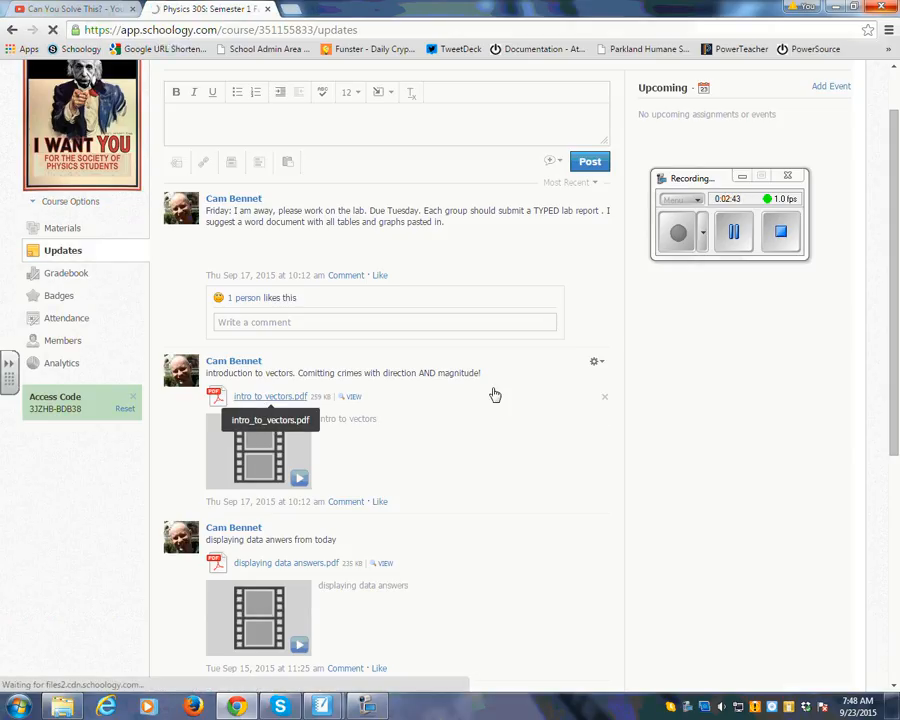
mouse_move(660, 318)
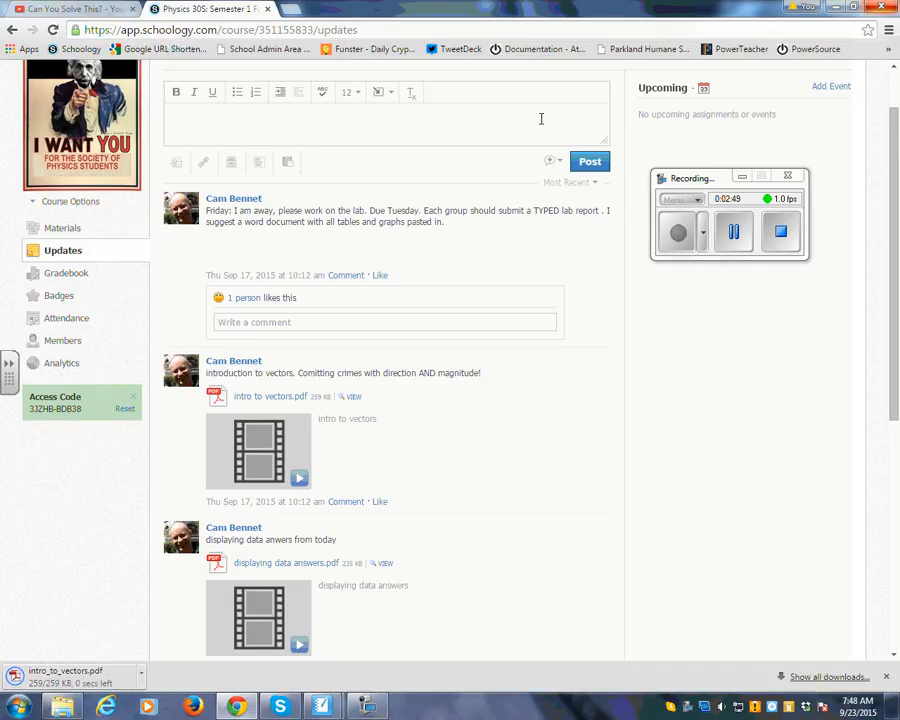
mouse_move(434, 304)
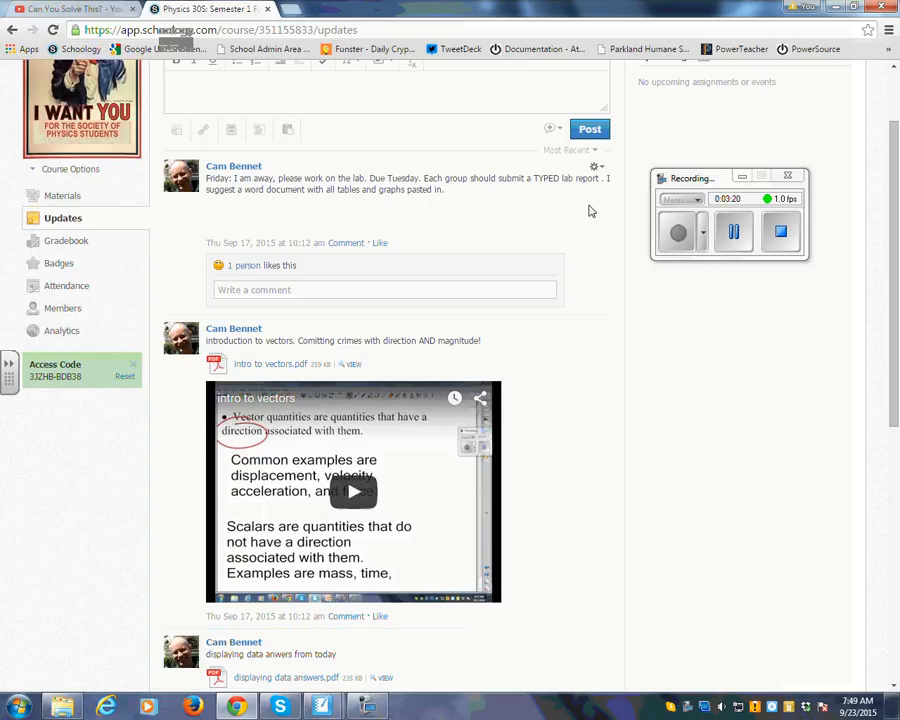
mouse_move(690, 184)
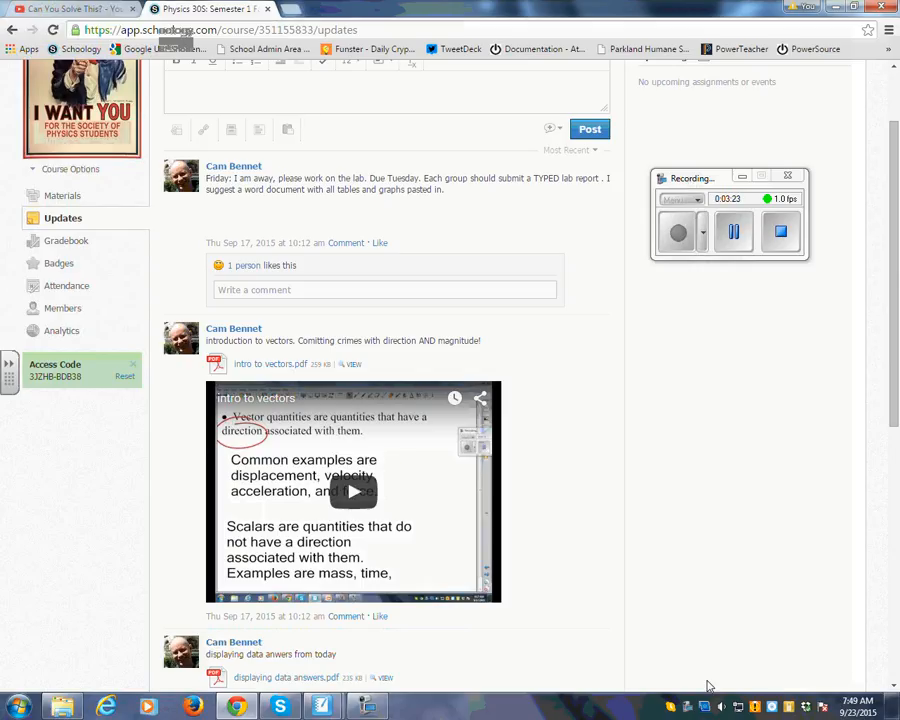
mouse_move(456, 124)
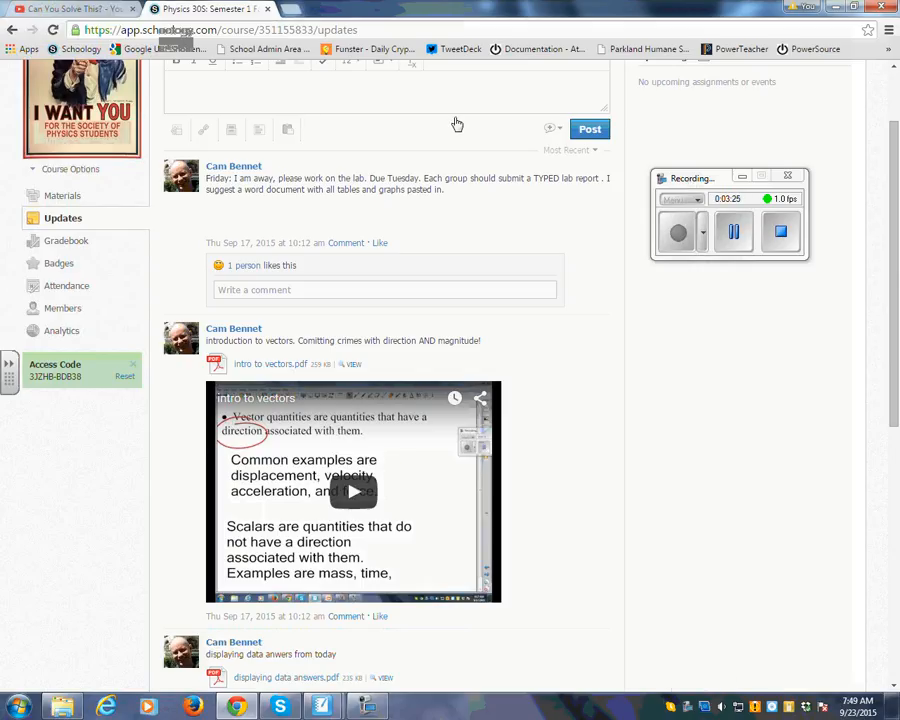